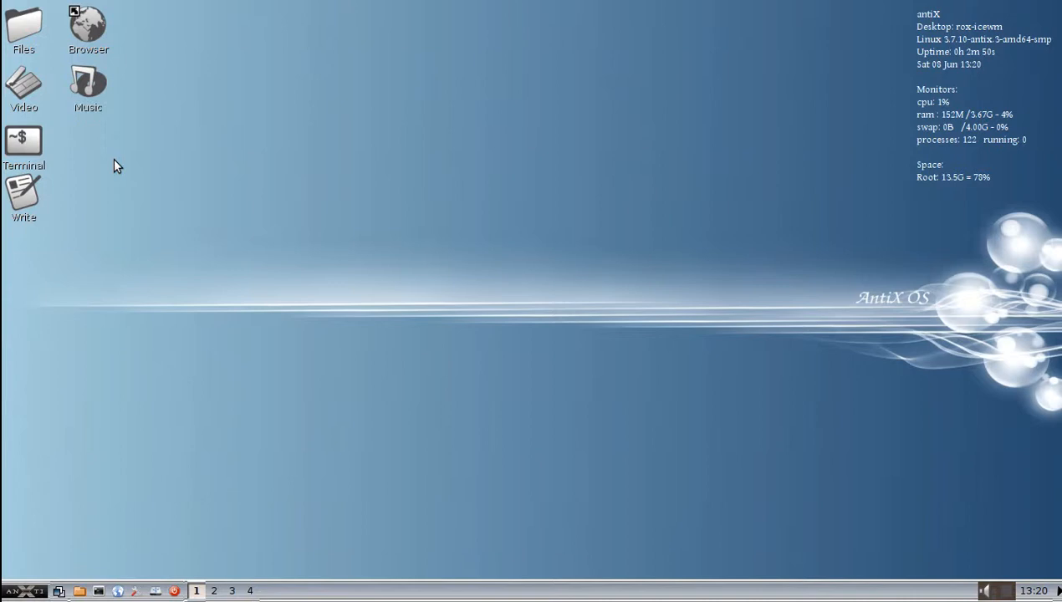
{"action": "mouse_move", "coordinate": [511, 225]}
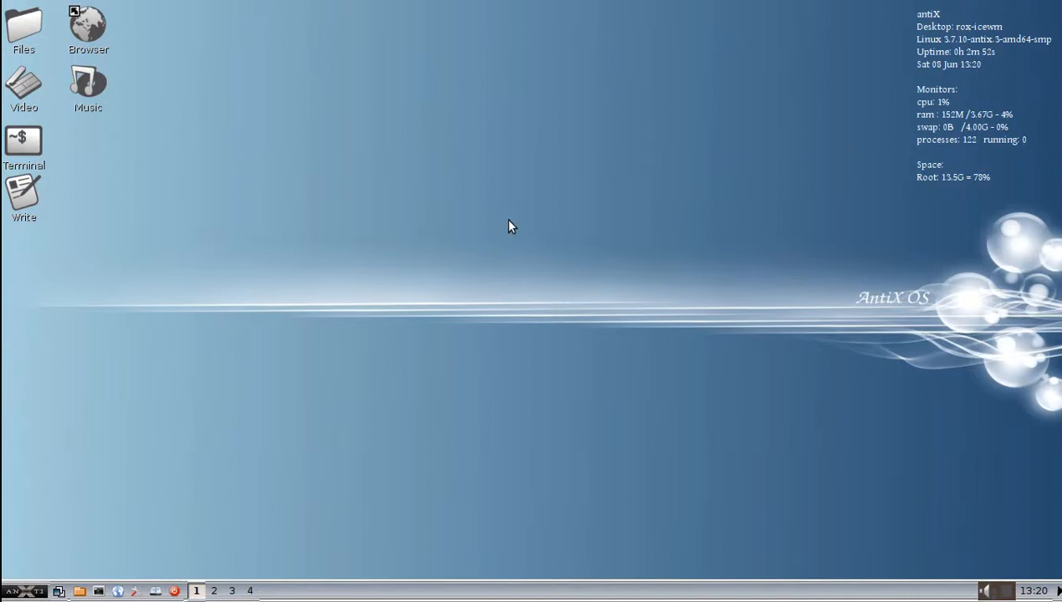
{"action": "mouse_move", "coordinate": [778, 146]}
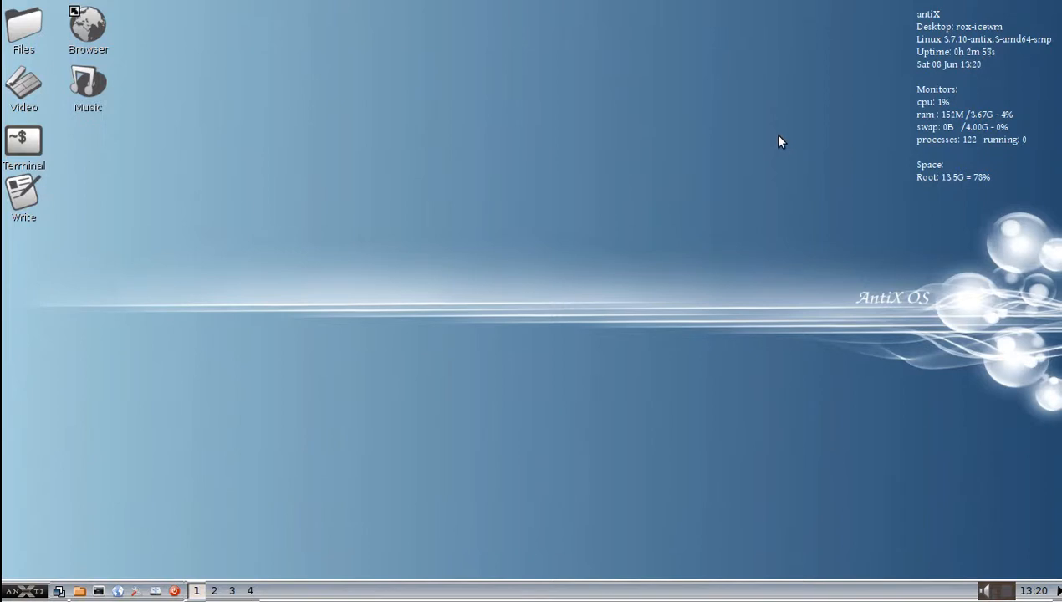
{"action": "mouse_move", "coordinate": [698, 114]}
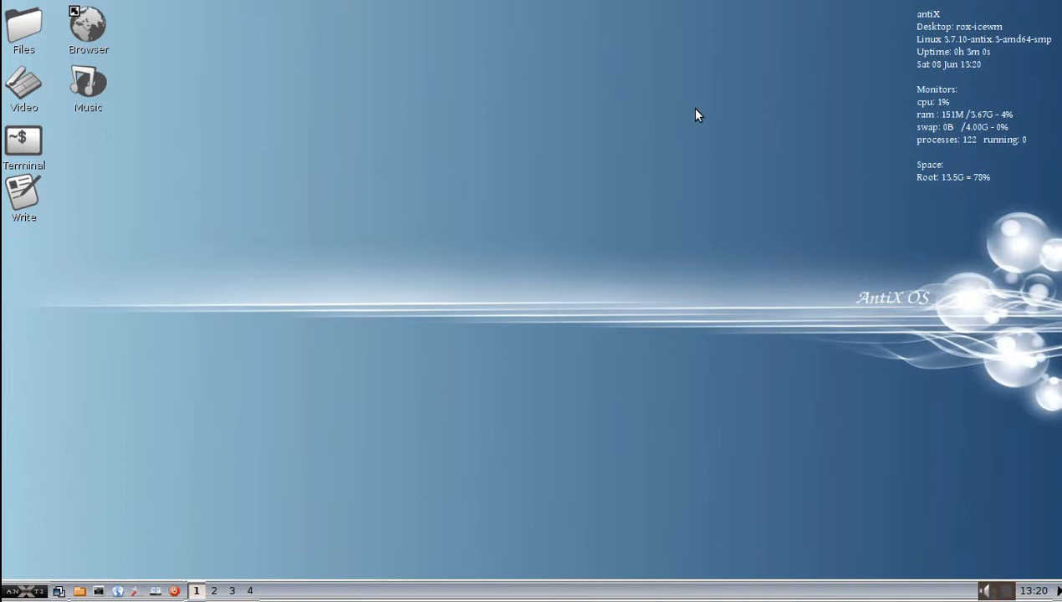
{"action": "mouse_move", "coordinate": [762, 145]}
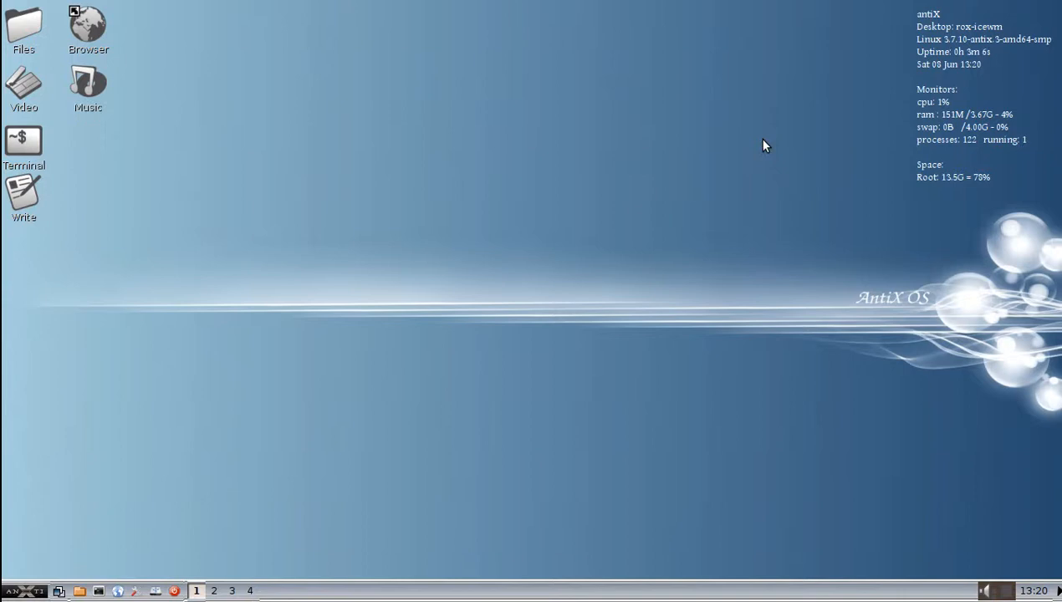
{"action": "mouse_move", "coordinate": [208, 451]}
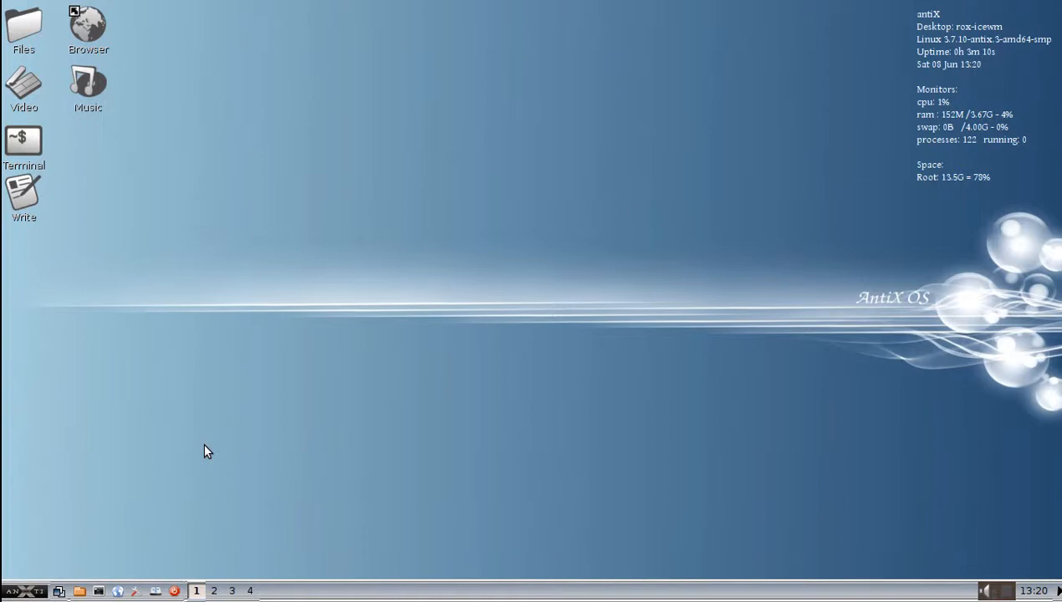
{"action": "mouse_move", "coordinate": [193, 441]}
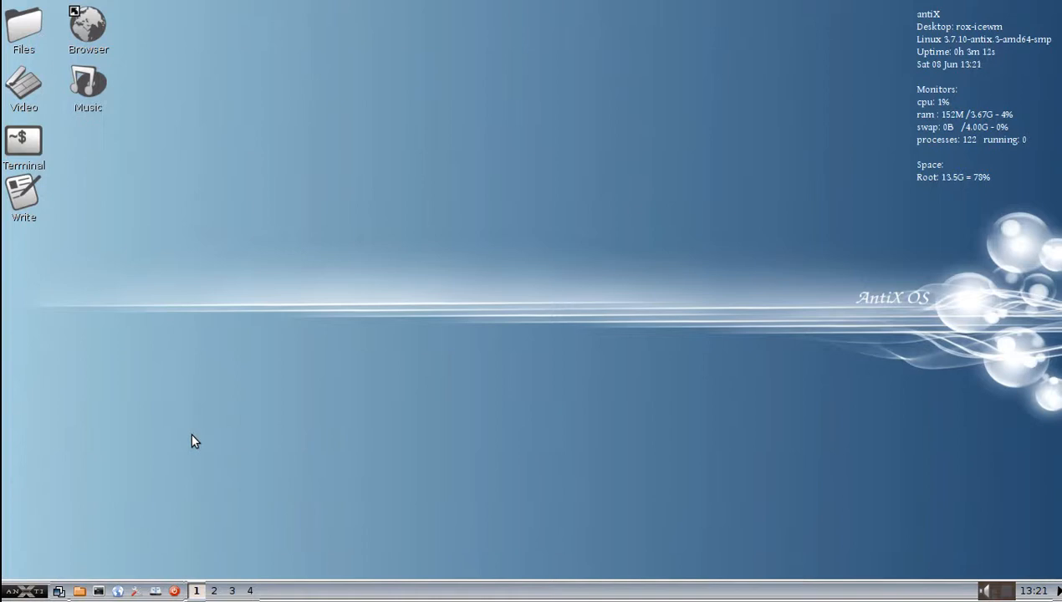
{"action": "mouse_move", "coordinate": [184, 59]}
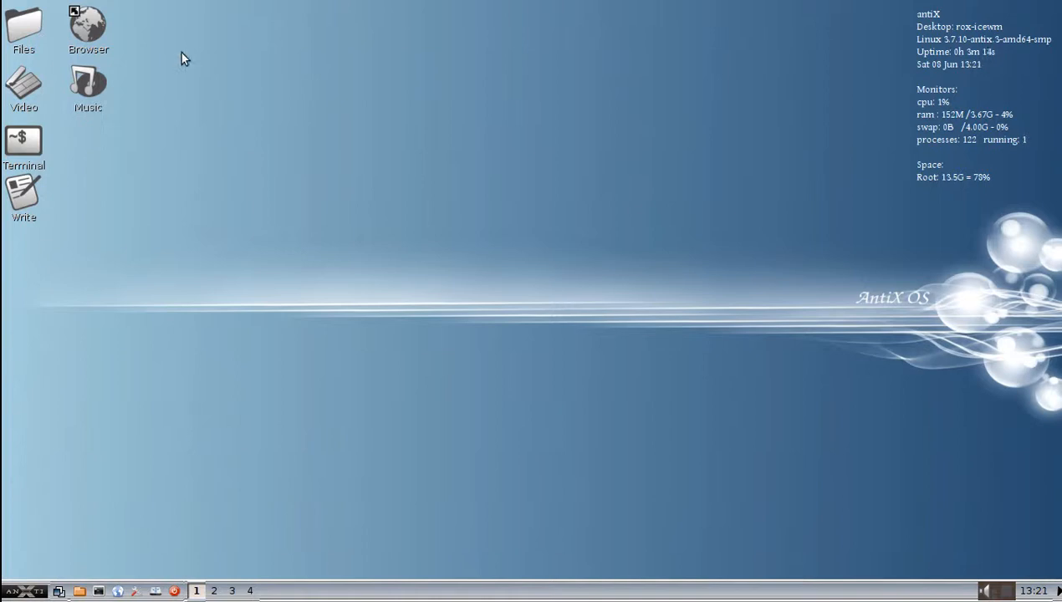
{"action": "mouse_move", "coordinate": [325, 266]}
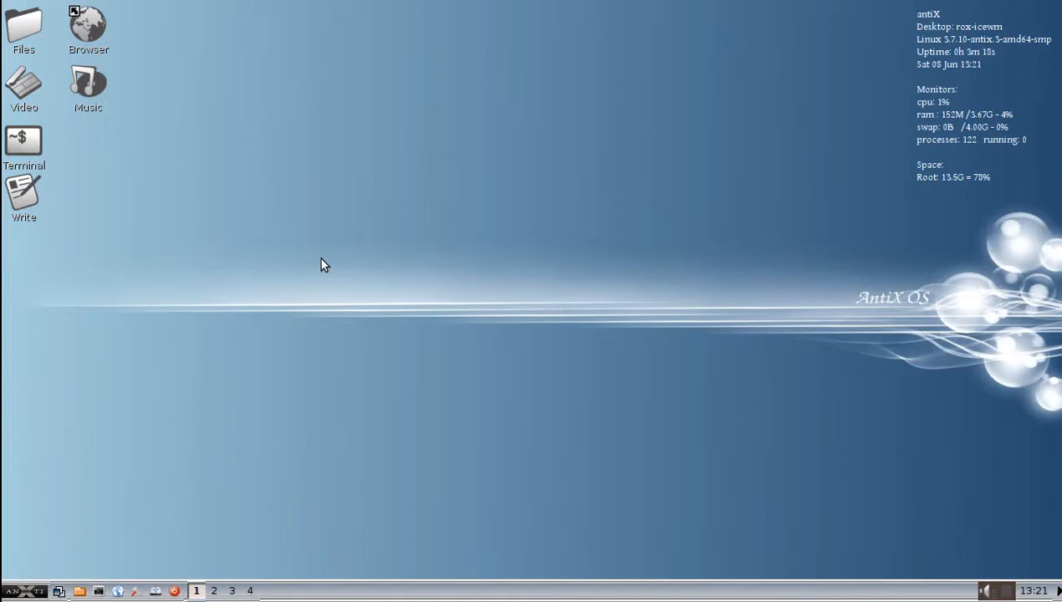
{"action": "mouse_move", "coordinate": [129, 594]}
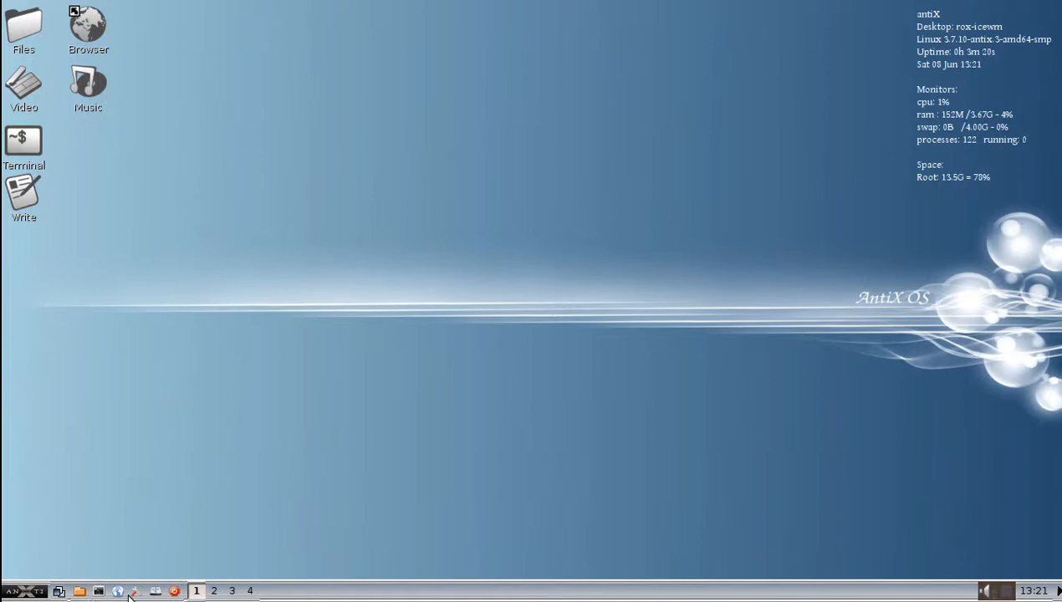
Launch Edit Config Files from the antiX Control Center as root in Geany.
{"action": "left_click", "coordinate": [133, 590]}
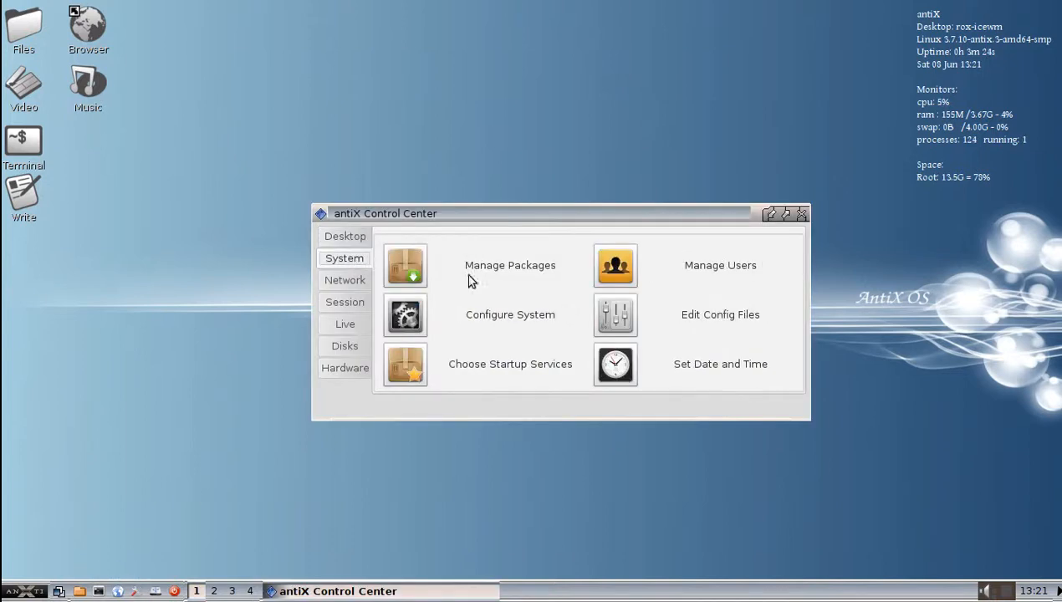
{"action": "left_click", "coordinate": [720, 314]}
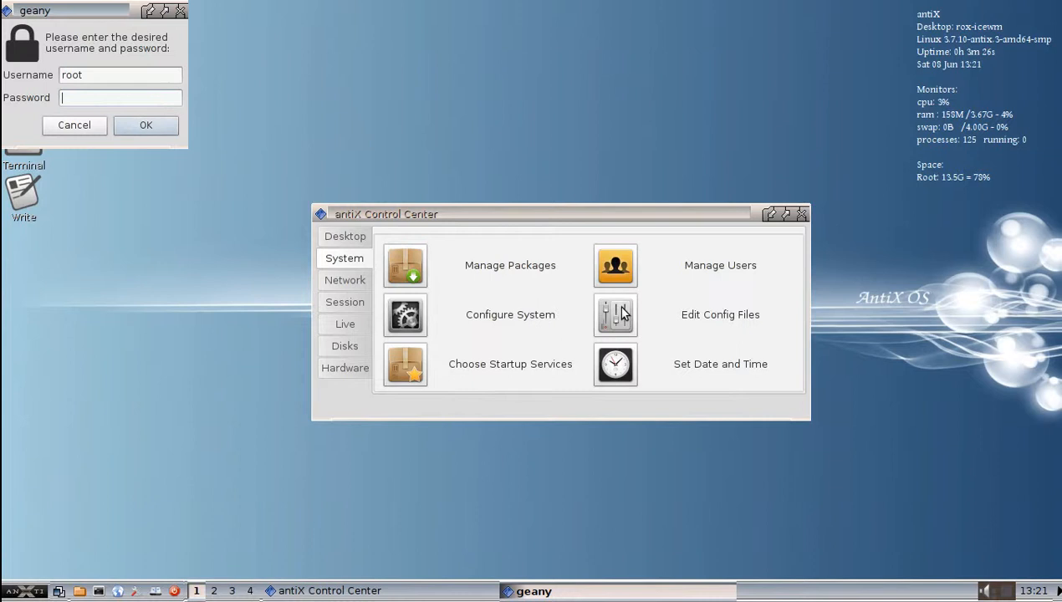
{"action": "left_click", "coordinate": [73, 124]}
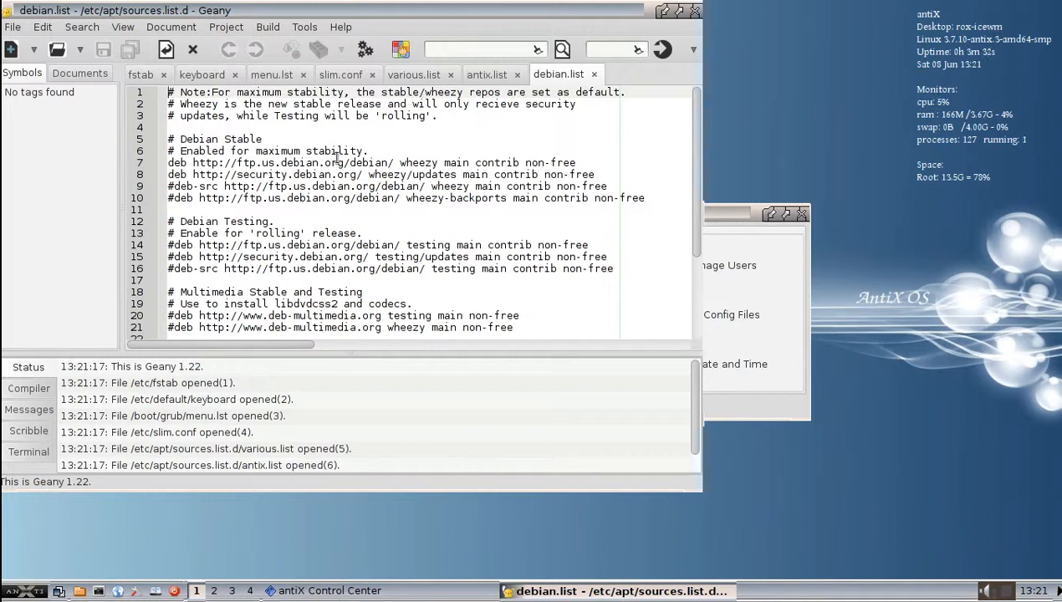
{"action": "mouse_move", "coordinate": [260, 81]}
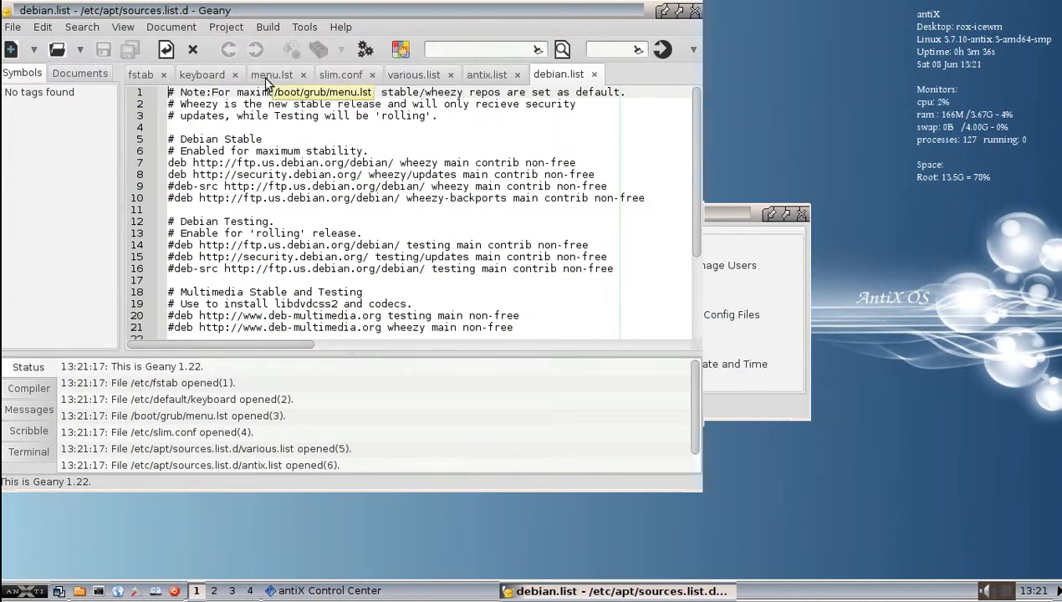
Switch to the menu.lst tab and scroll down to the antiX and Windows boot entries.
{"action": "left_click", "coordinate": [271, 74]}
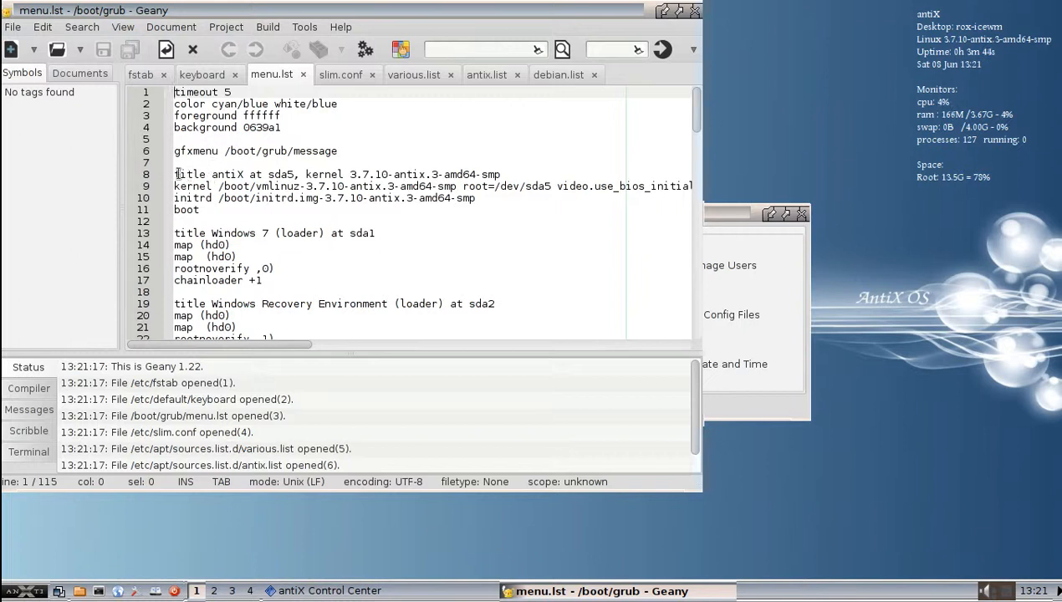
{"action": "scroll", "scroll_direction": "down", "scroll_amount": 3}
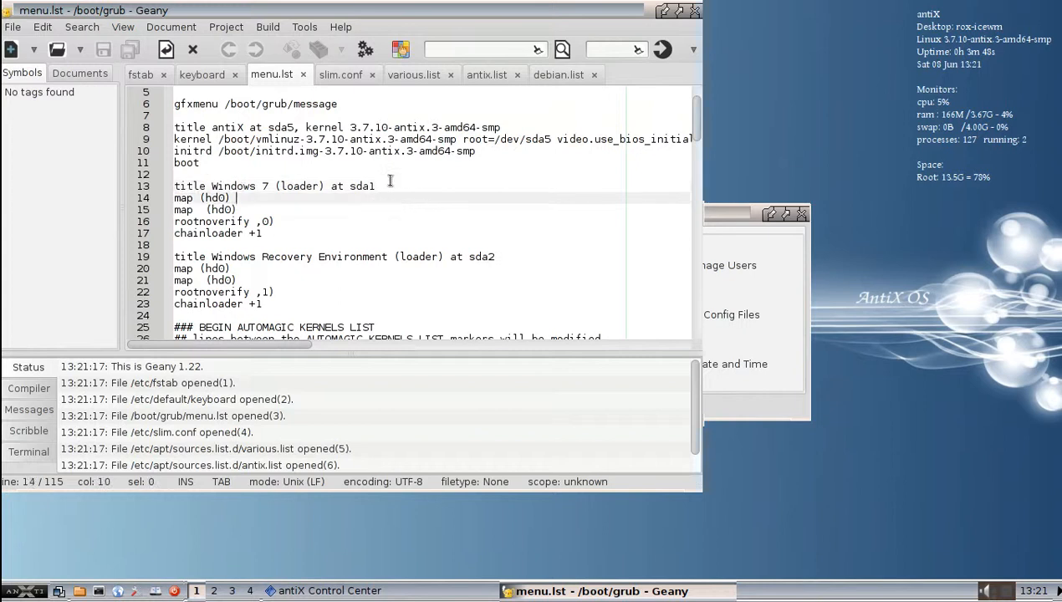
Place the cursor on the Windows 7 entry's map line to begin editing it.
{"action": "left_click", "coordinate": [377, 186]}
{"action": "type", "text": "("}
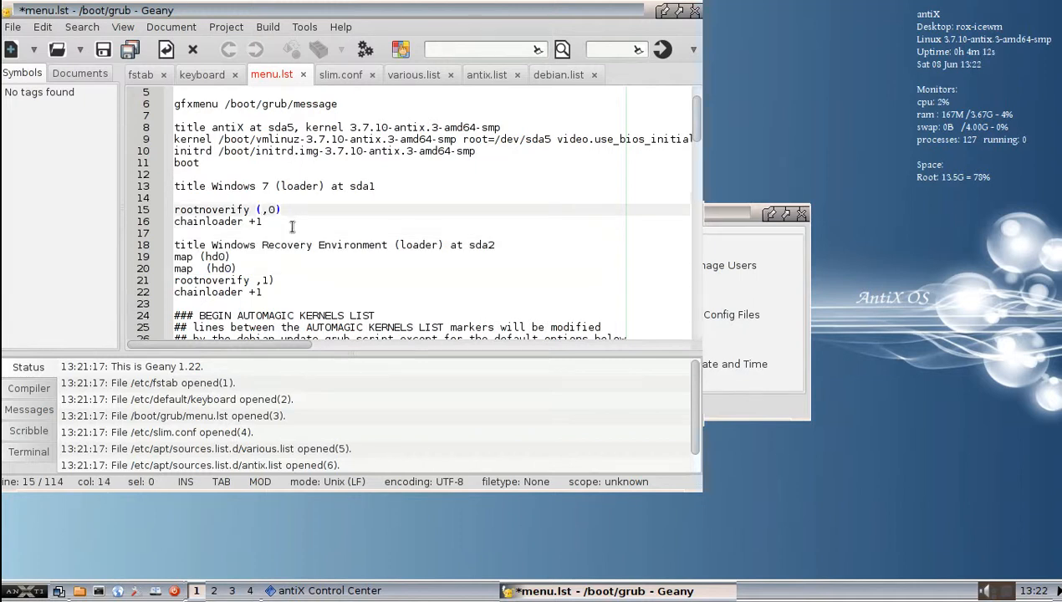
Type 'hd0' into the rootnoverify lines of the Windows and recovery entries.
{"action": "type", "text": "H"}
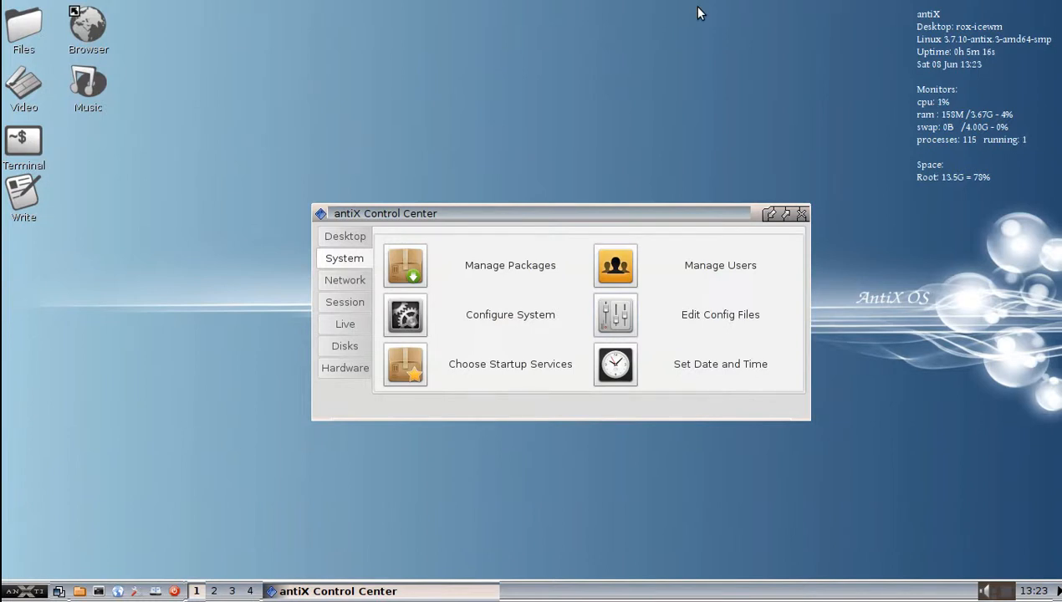
{"action": "mouse_move", "coordinate": [1021, 533]}
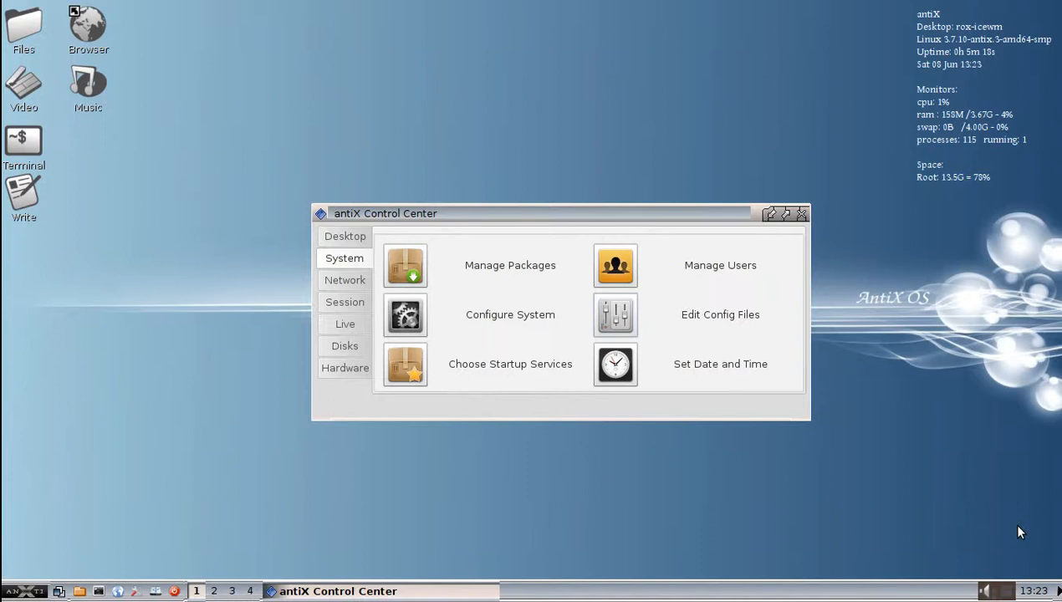